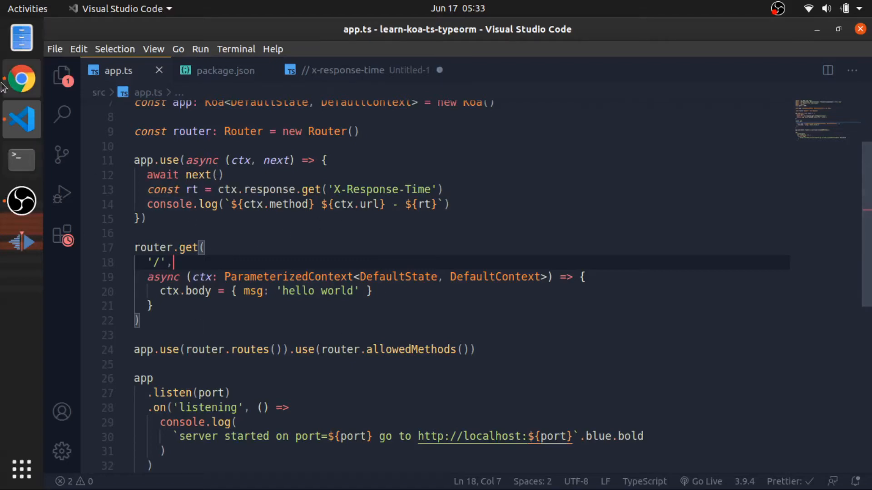
Read koa/context.md in Chrome, scrolling through how Context wraps request and response.
left_click(21, 78)
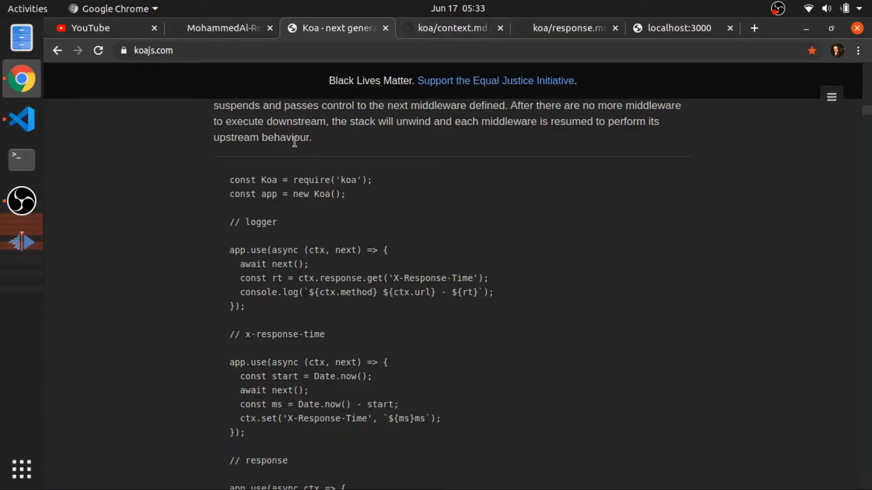
left_click(452, 28)
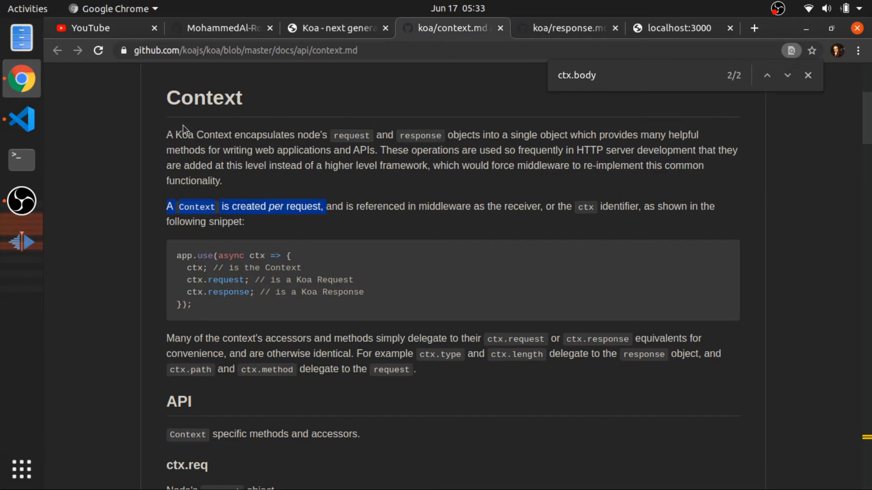
mouse_move(246, 130)
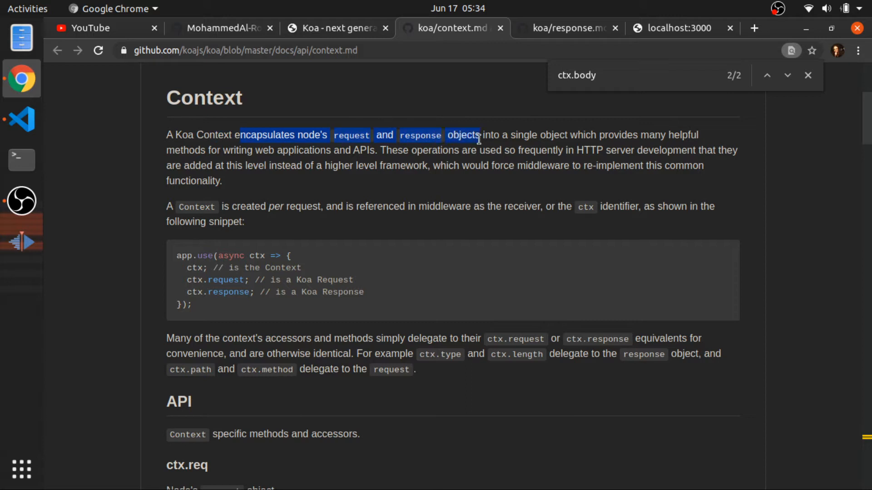
mouse_move(670, 136)
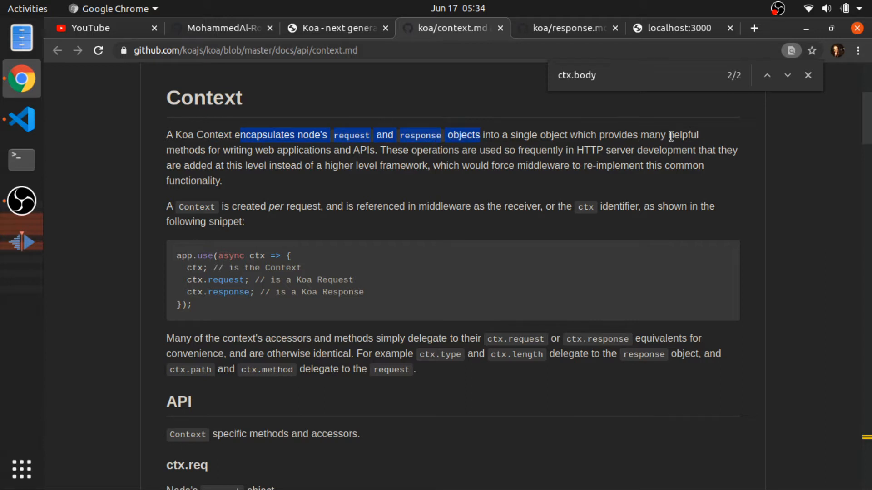
mouse_move(221, 165)
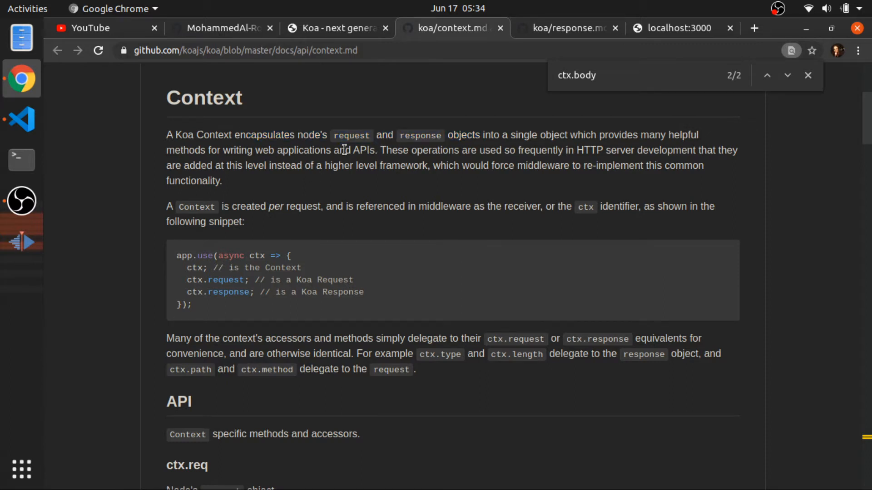
mouse_move(362, 159)
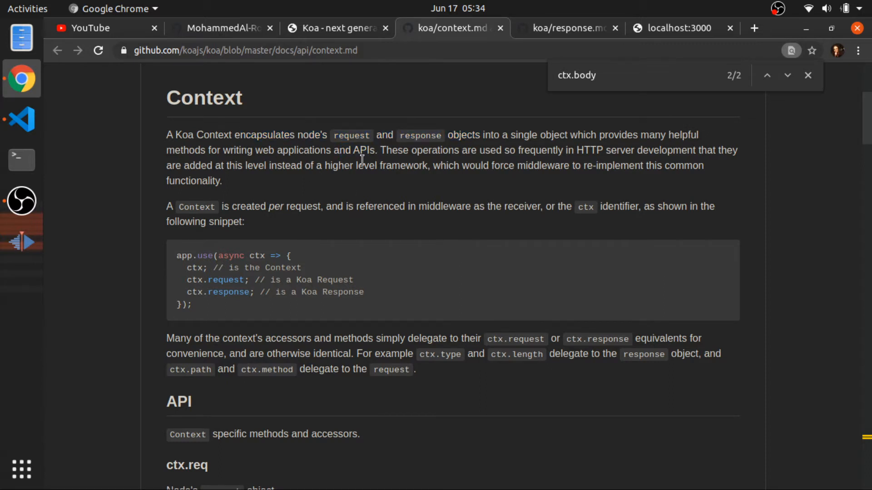
scroll("up", 3)
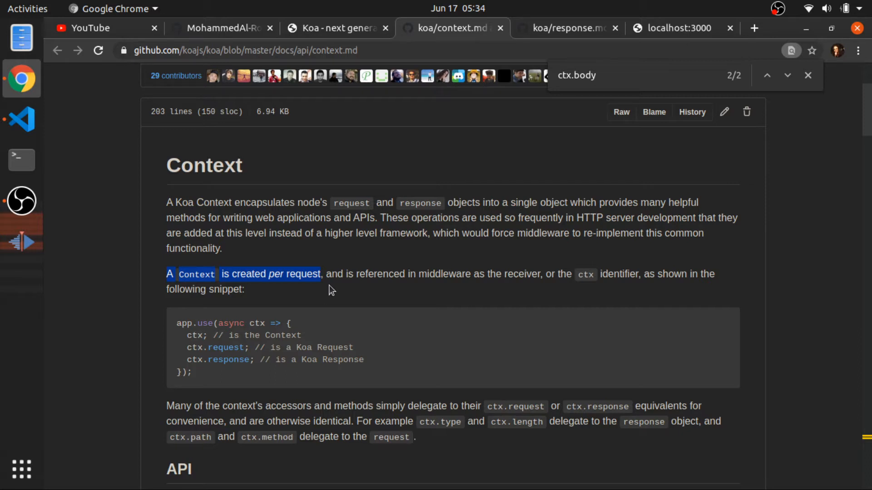
mouse_move(251, 289)
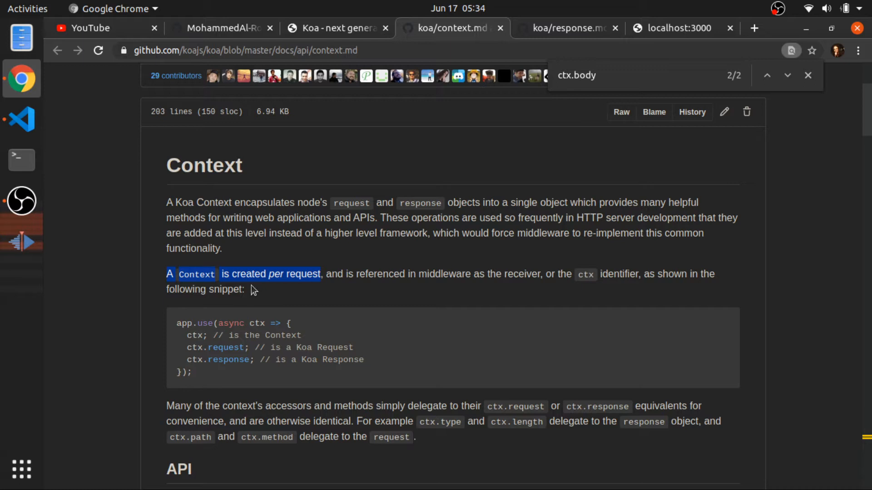
mouse_move(215, 220)
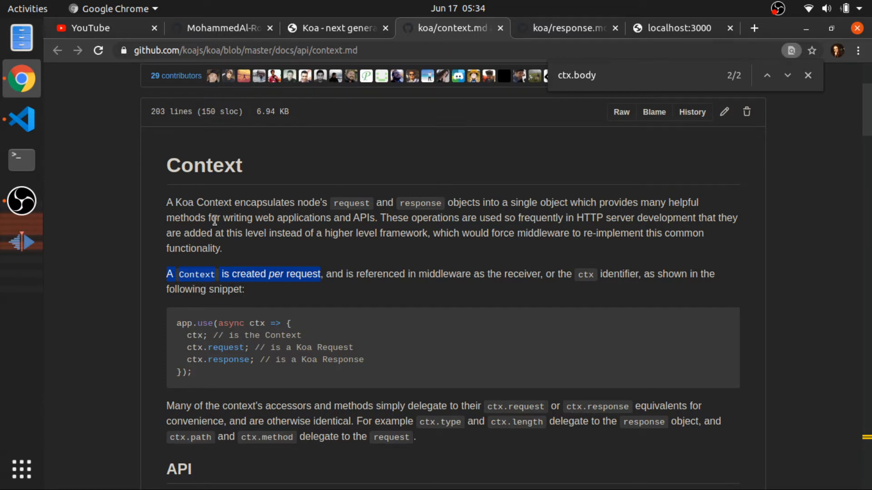
scroll("down", 3)
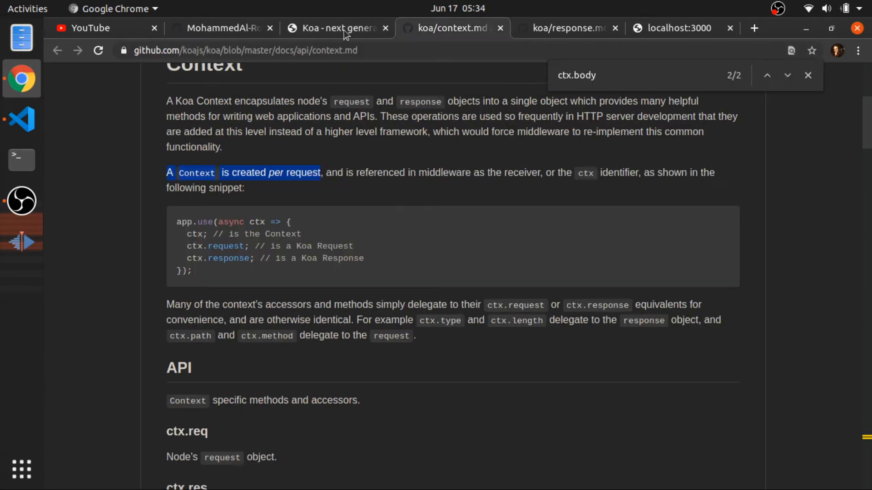
Return to the koajs.com tab and scroll to the Cascading middleware example through app.listen(3000).
left_click(334, 28)
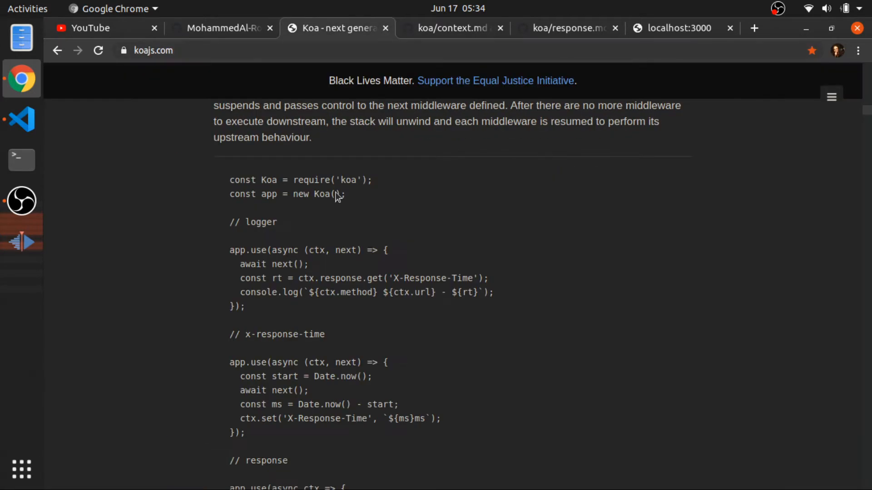
scroll("up", 3)
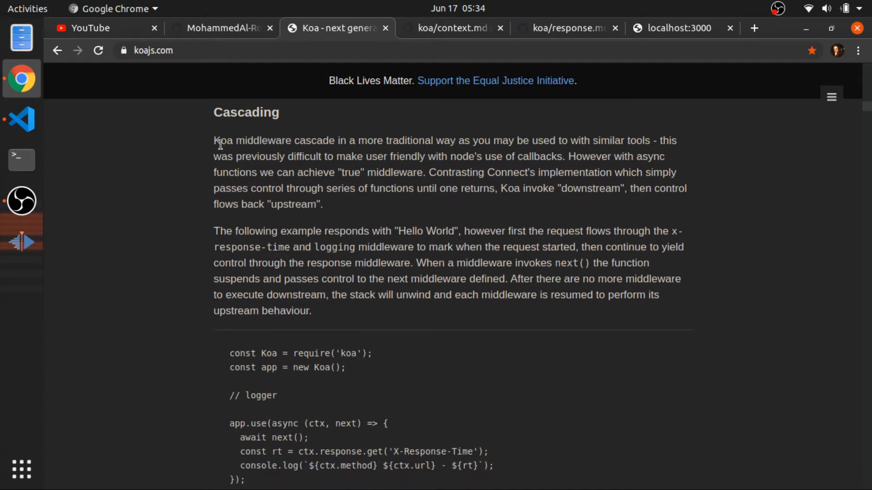
scroll("down", 3)
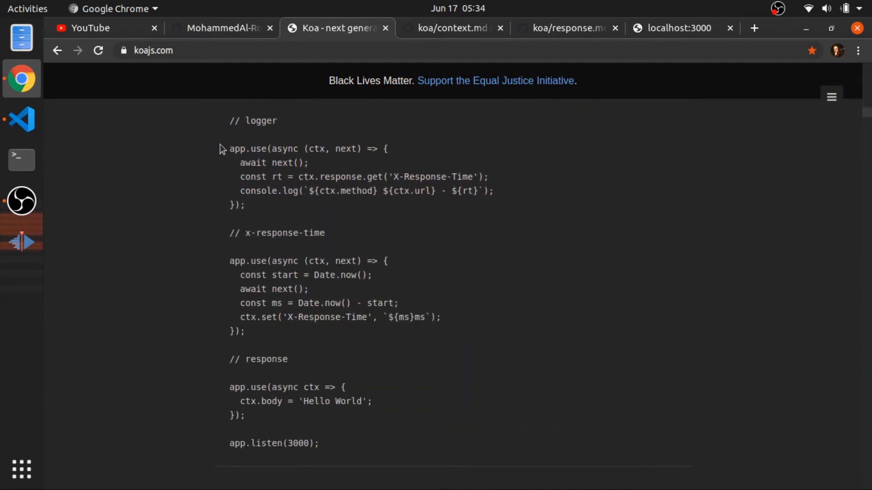
mouse_move(314, 155)
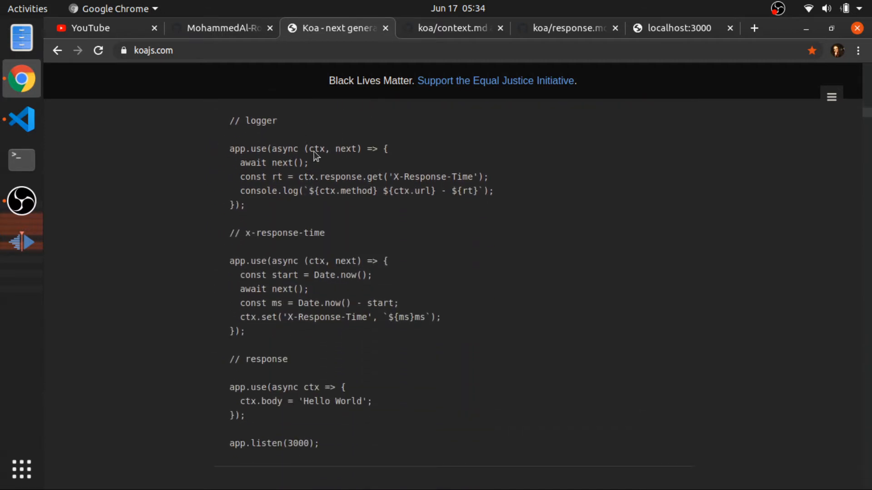
mouse_move(267, 319)
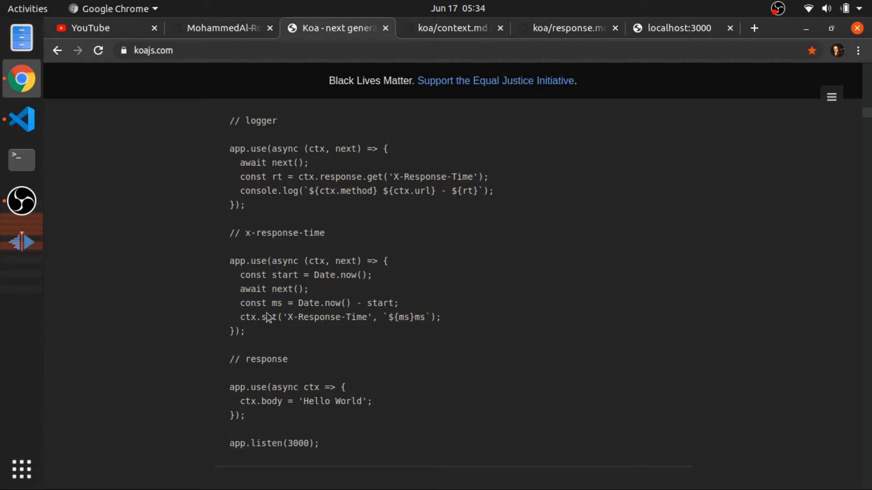
mouse_move(233, 120)
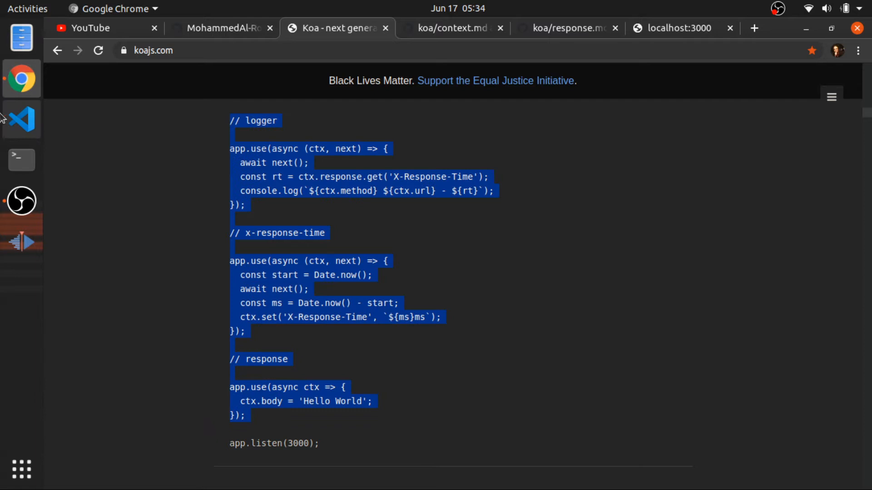
Switch to VS Code, review app.ts, then bring up Untitled-1 holding the rewritten router.get middleware.
left_click(21, 120)
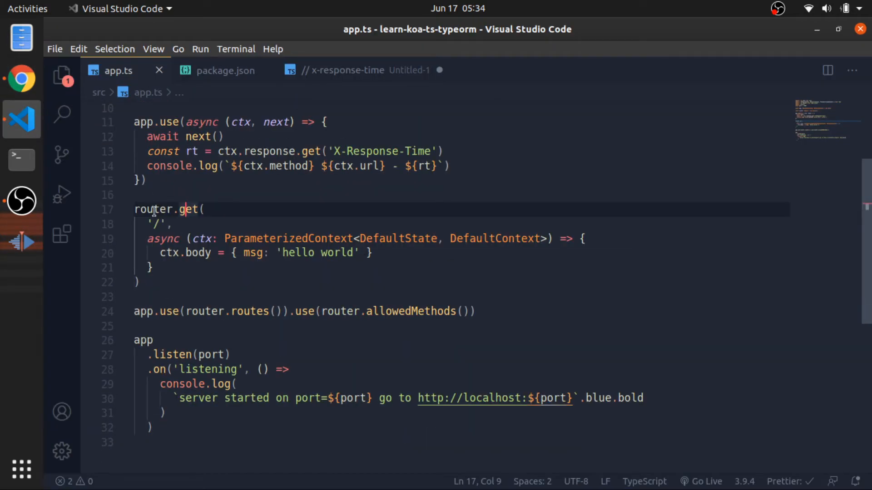
mouse_move(164, 225)
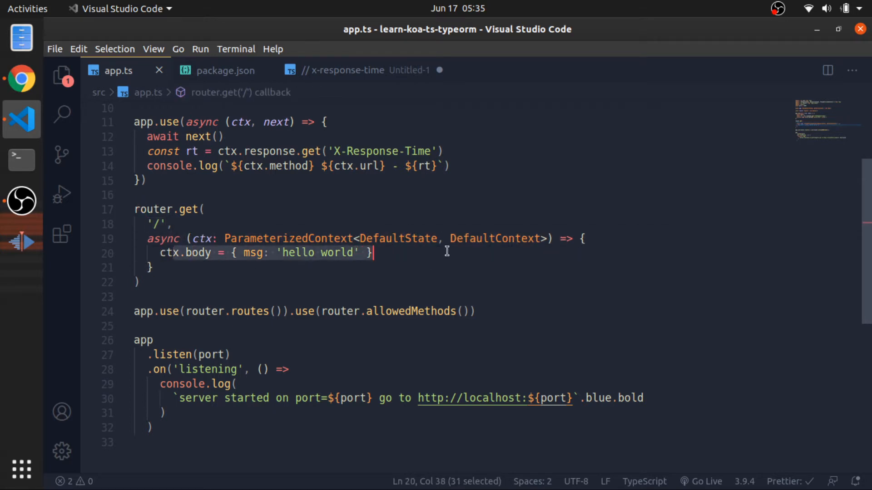
left_click(412, 252)
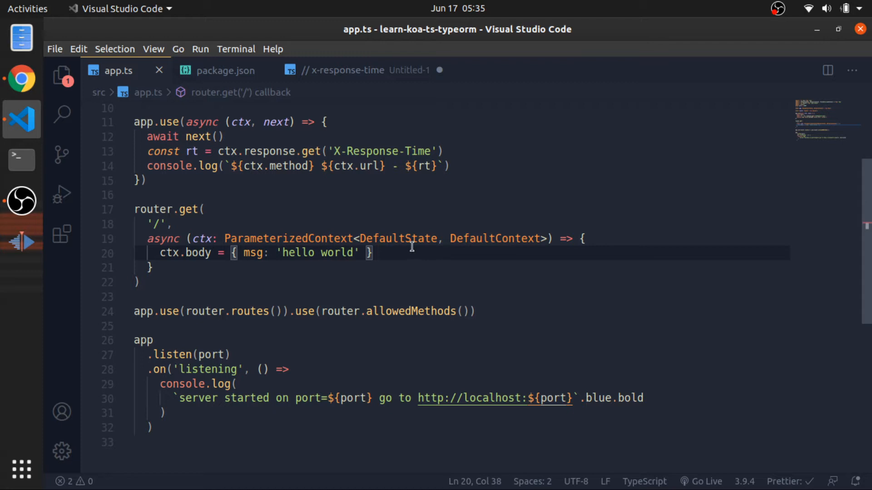
left_click(344, 70)
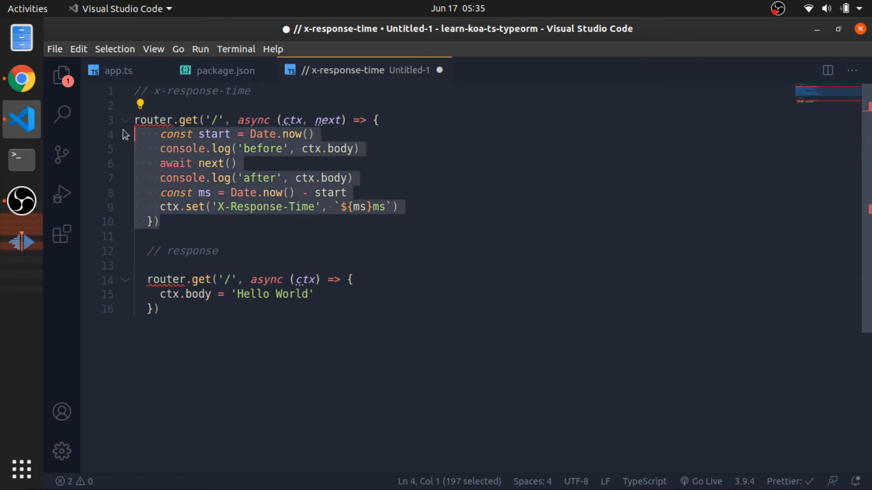
Cut the response-time router.get handler with before/after logs out of the scratch file for app.ts.
key("Delete")
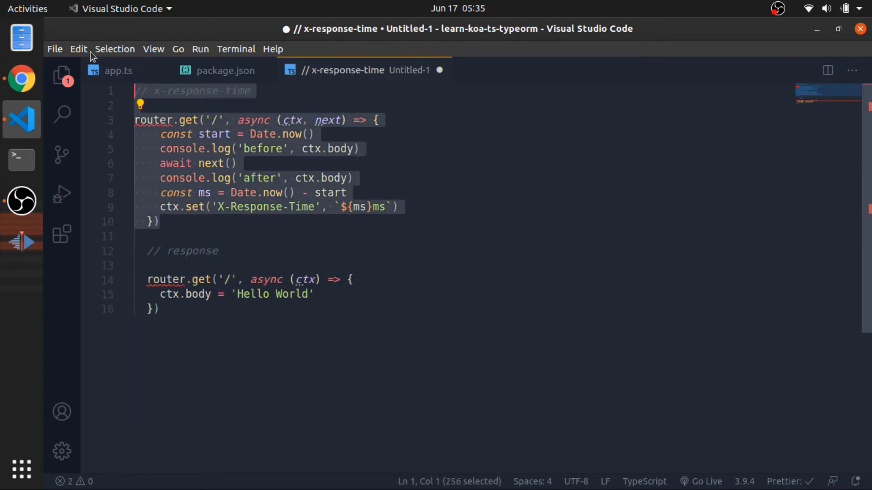
left_click(117, 71)
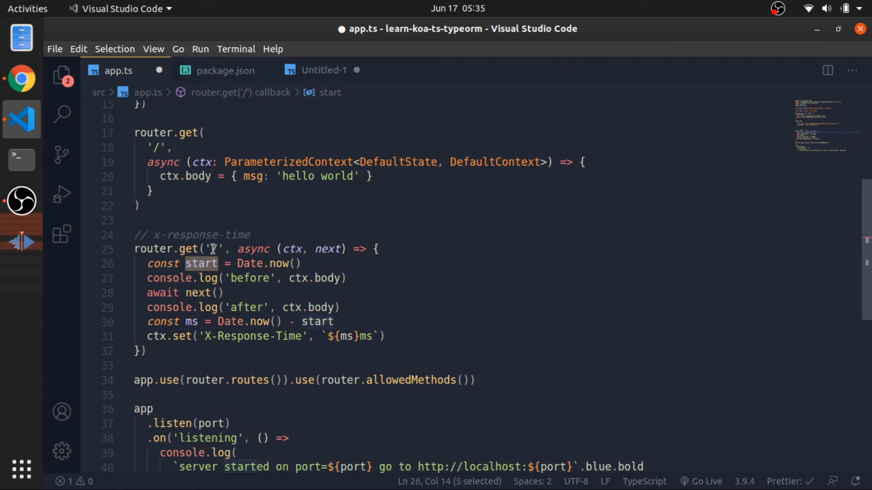
Save app.ts with the Hello World route below the response-time handler and check localhost:3000 in Chrome.
left_click(323, 70)
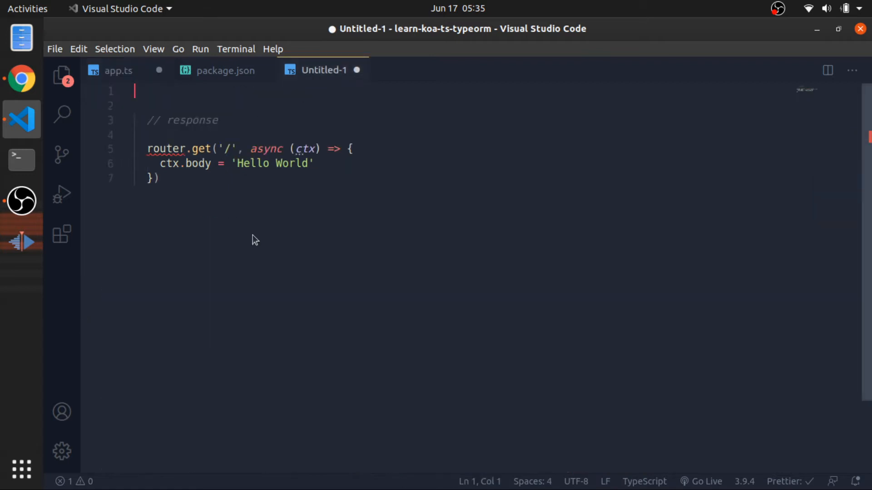
left_click(118, 71)
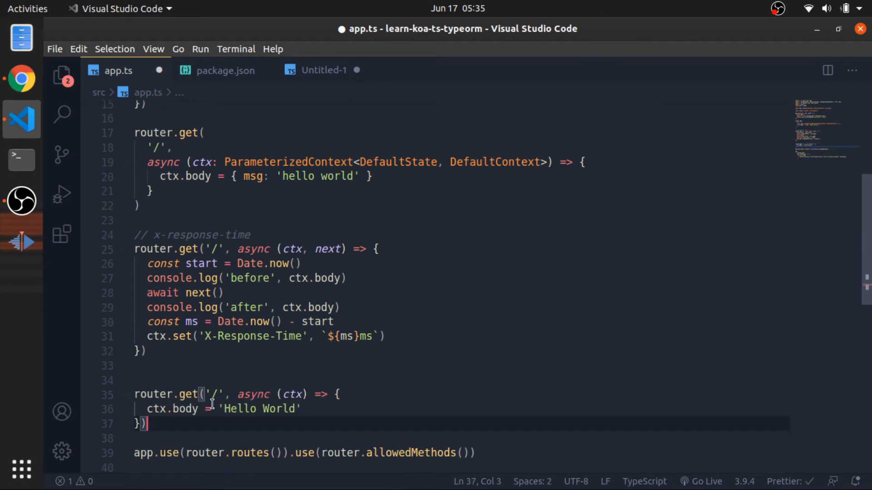
key("ctrl+s")
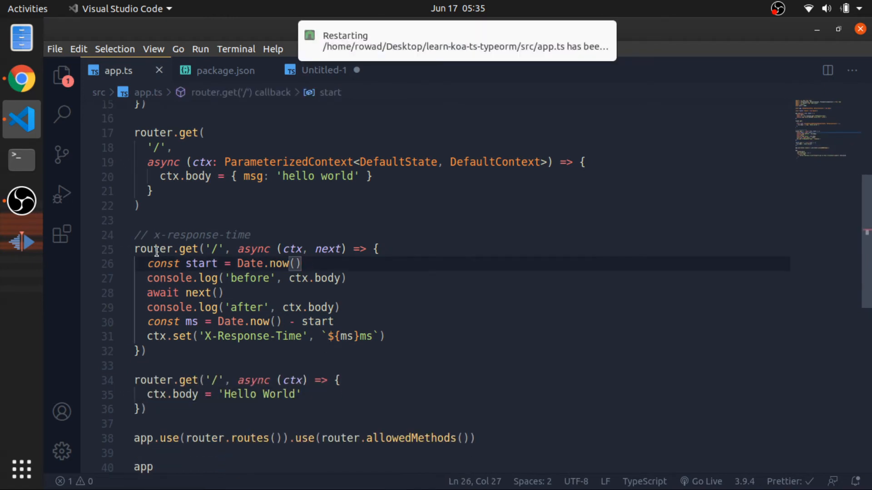
left_click(207, 249)
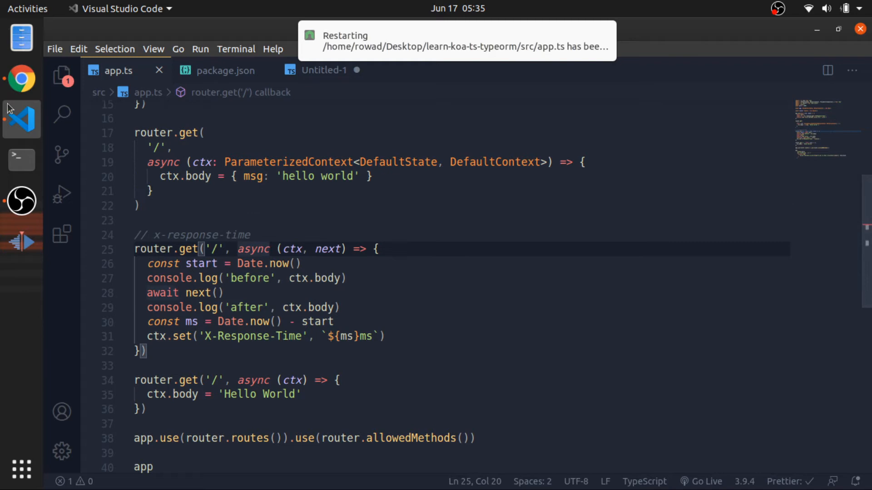
left_click(21, 78)
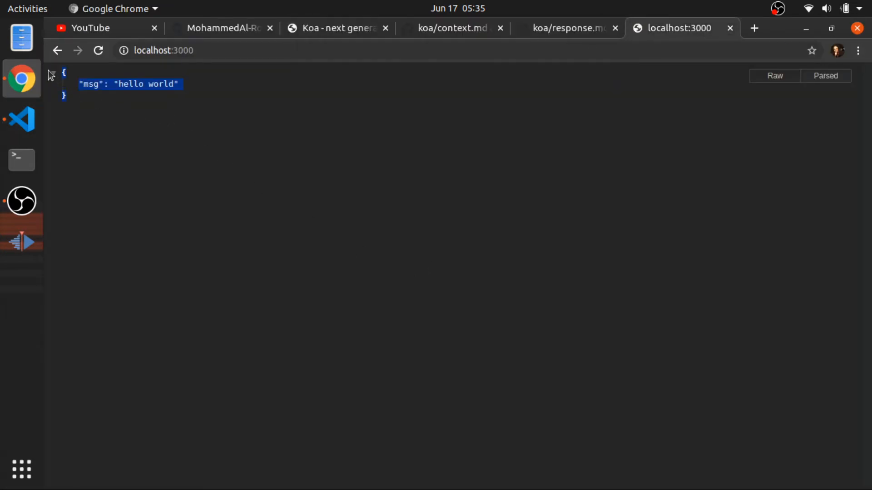
left_click(21, 119)
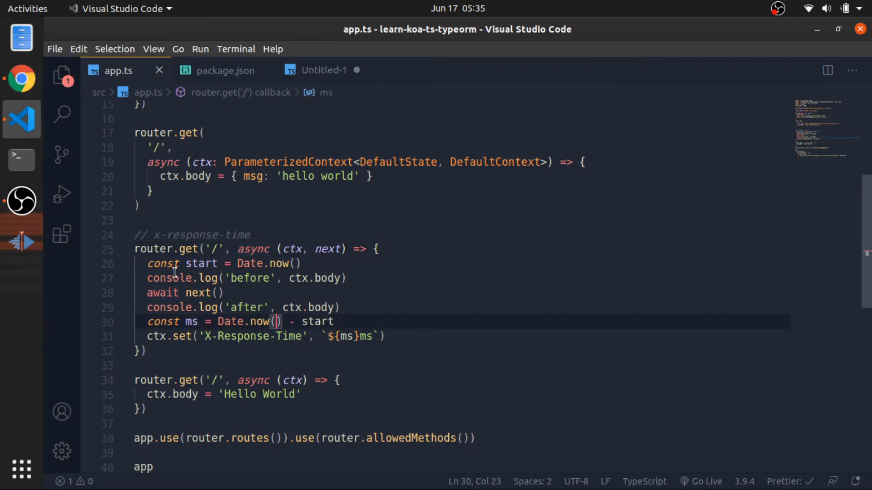
mouse_move(542, 161)
type(", next")
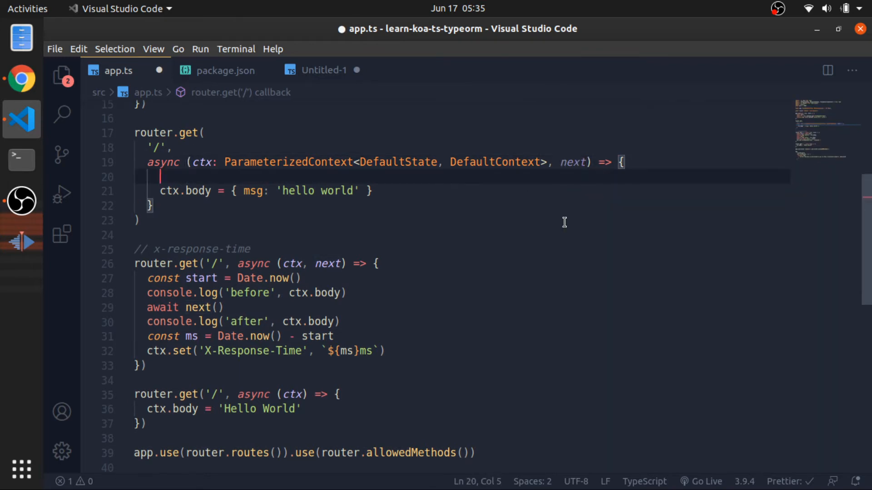
Add 'await next()' above ctx.body in the first router.get('/') handler on line 20.
type("await next")
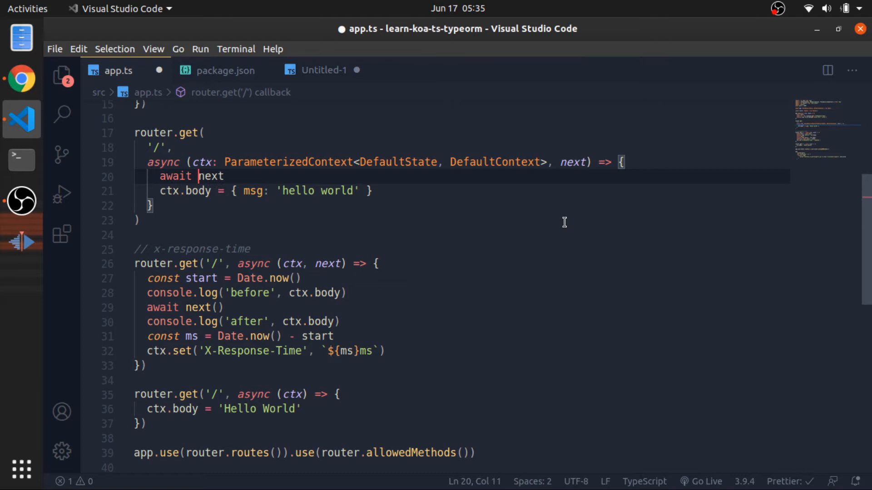
type("()")
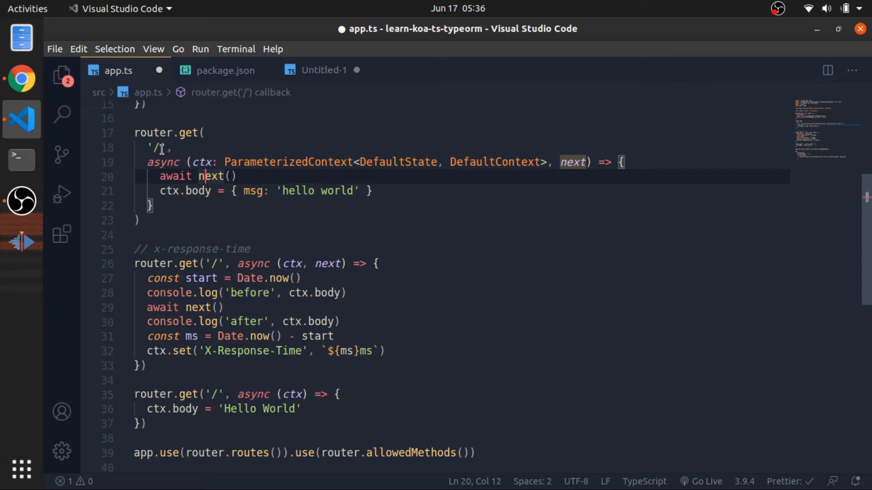
mouse_move(174, 379)
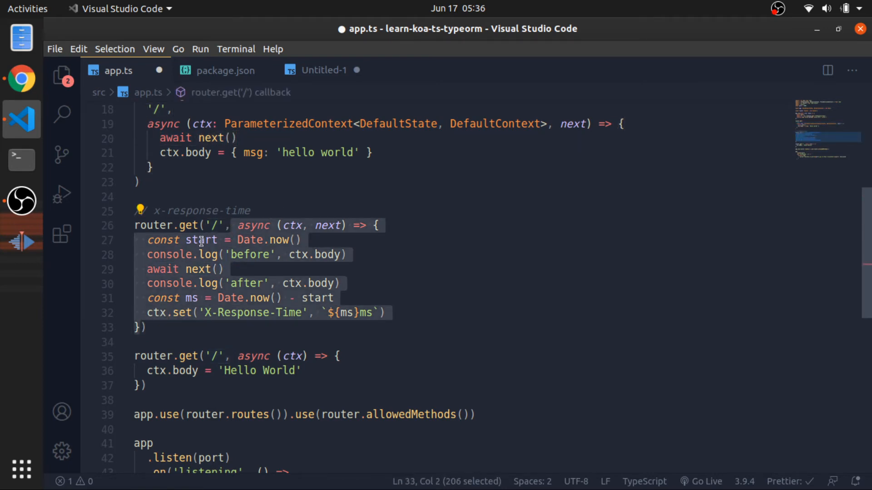
left_click(207, 239)
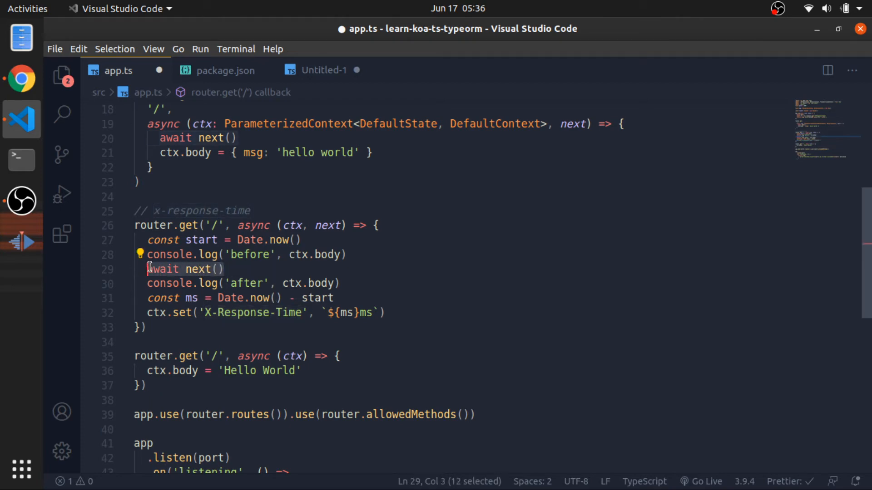
mouse_move(256, 302)
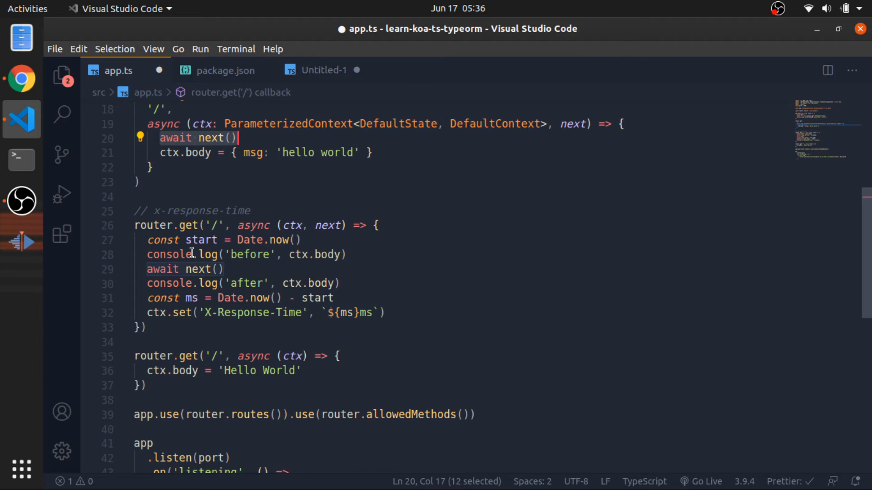
mouse_move(213, 160)
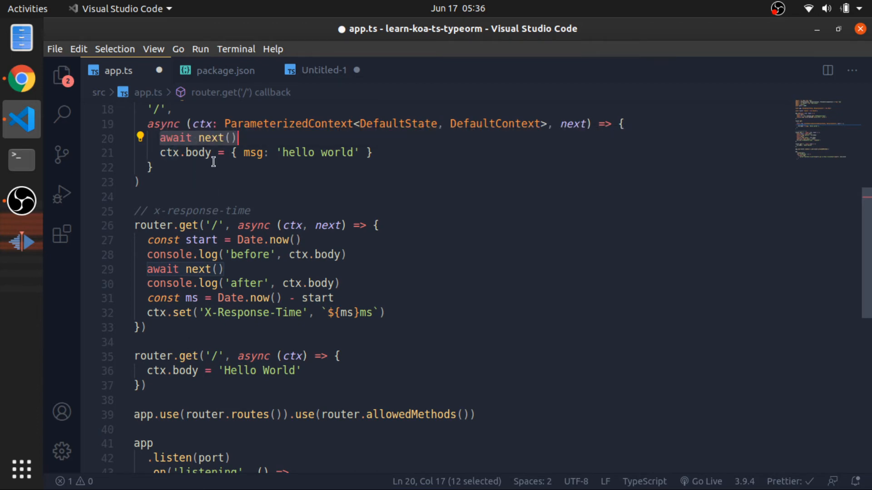
mouse_move(192, 254)
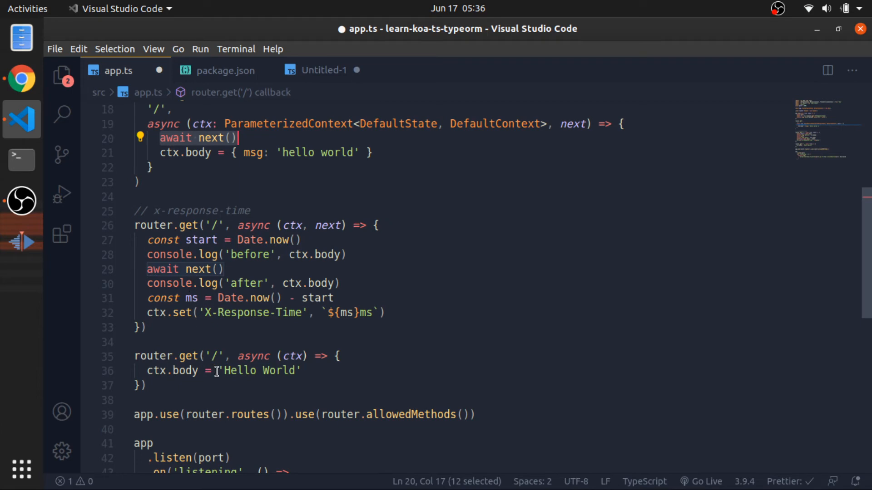
mouse_move(285, 209)
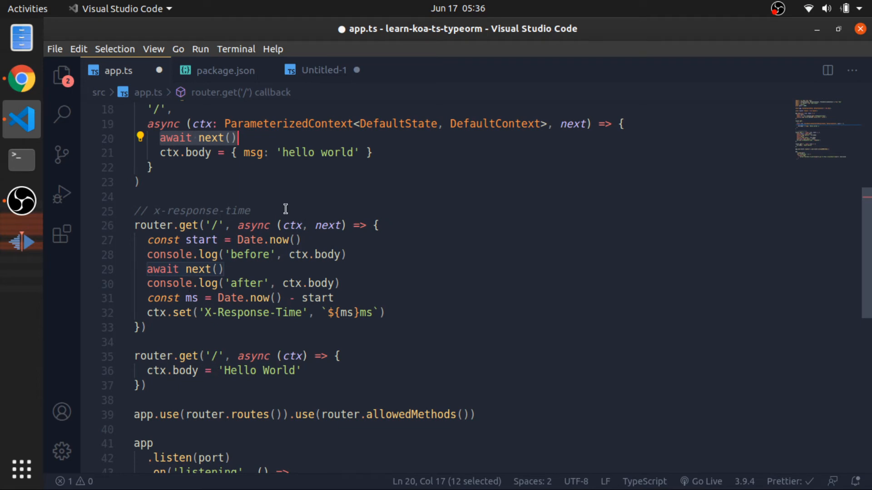
left_click(183, 371)
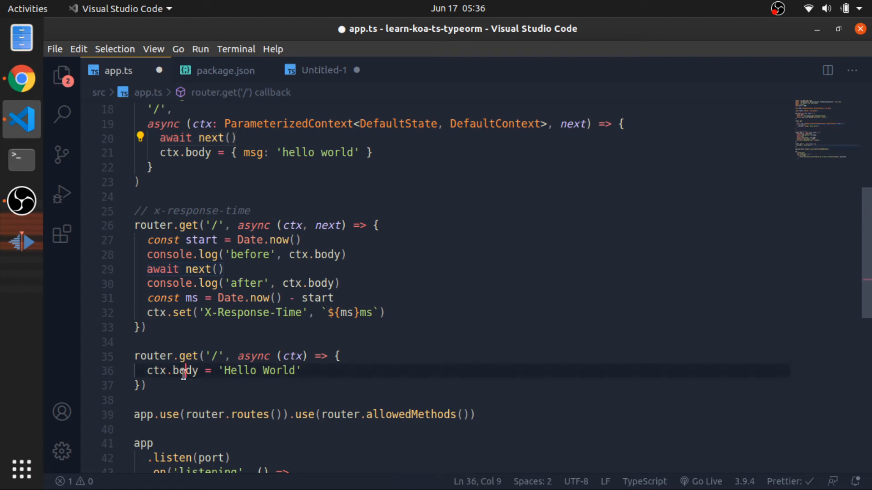
double_click(185, 370)
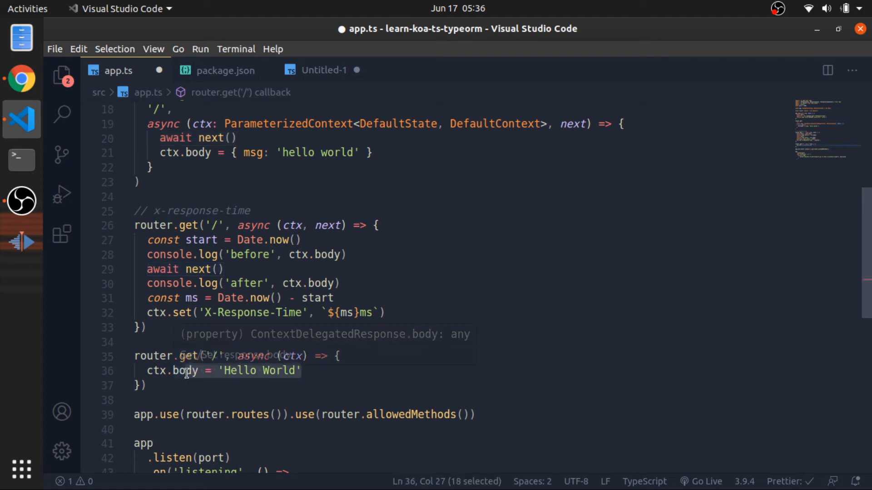
mouse_move(194, 269)
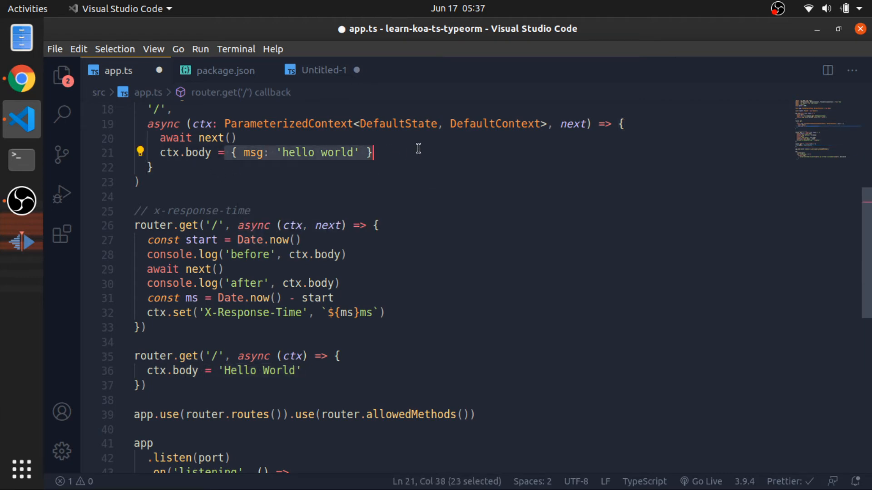
Save app.ts so the restarted server logs 'before undefined' and 'after Hello World' for GET /.
key("ctrl+s")
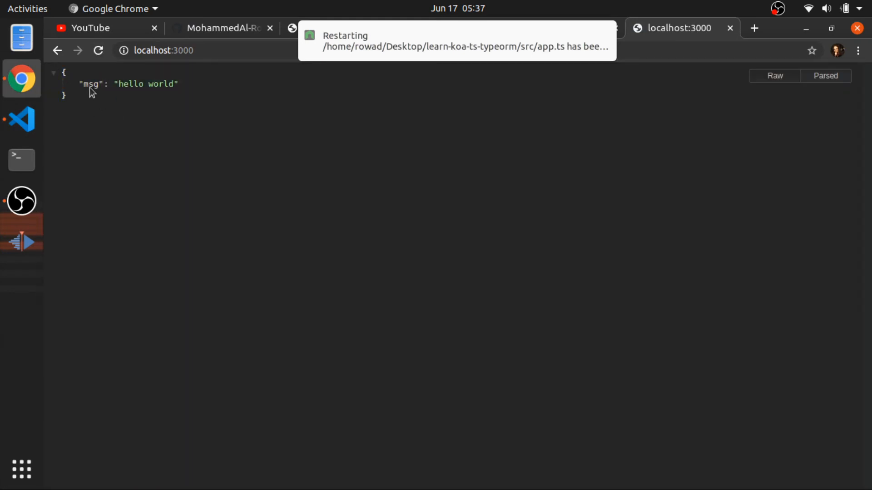
left_click(21, 119)
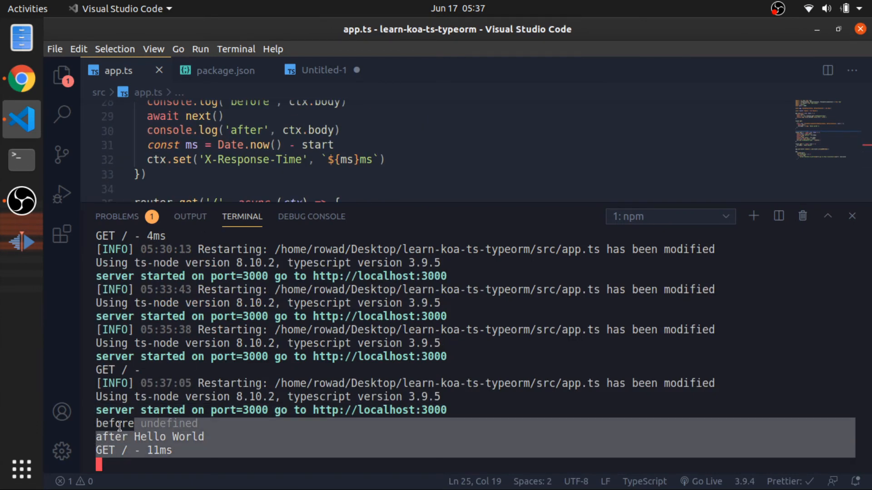
Scroll the editor and terminal to match the before/after log lines to the console.log calls.
scroll("up", 3)
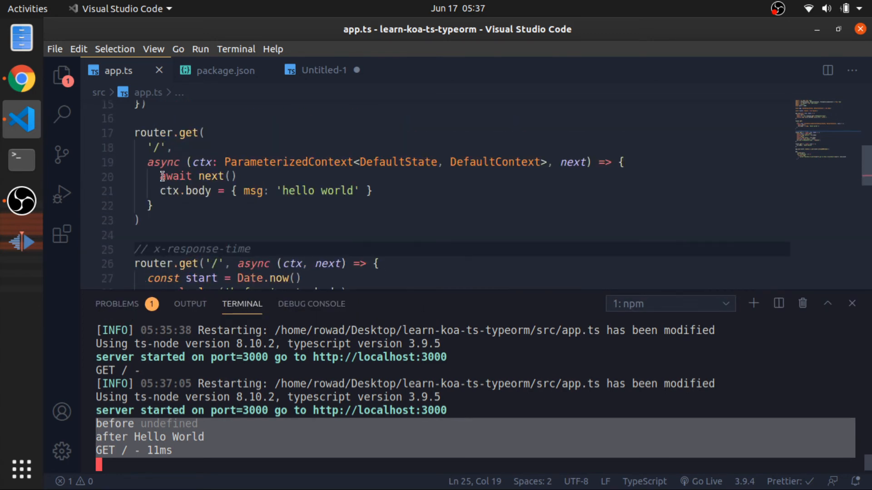
scroll("down", 3)
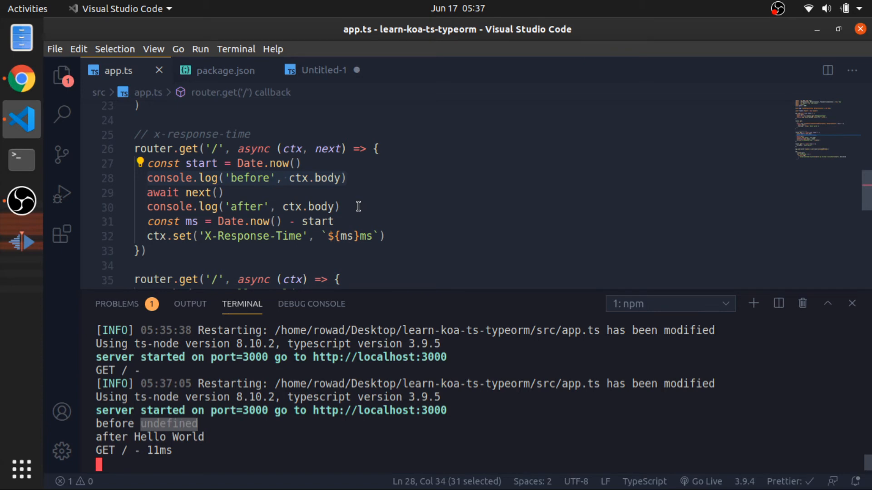
mouse_move(185, 168)
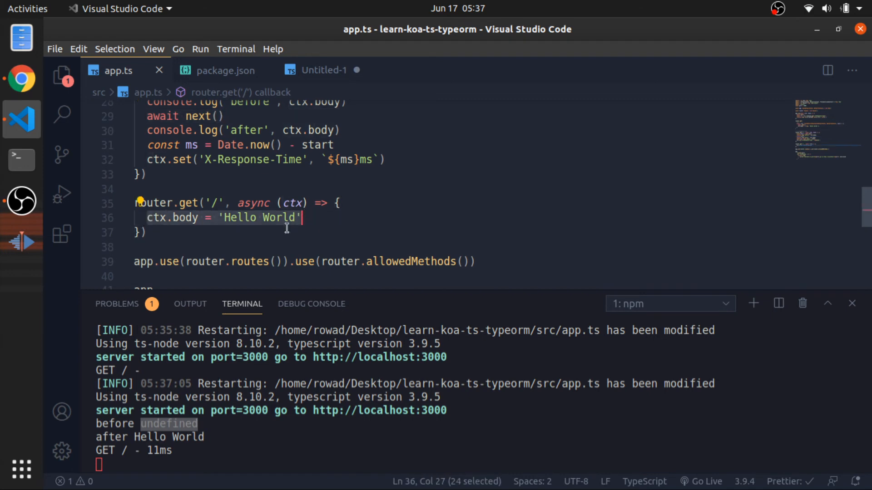
scroll("up", 3)
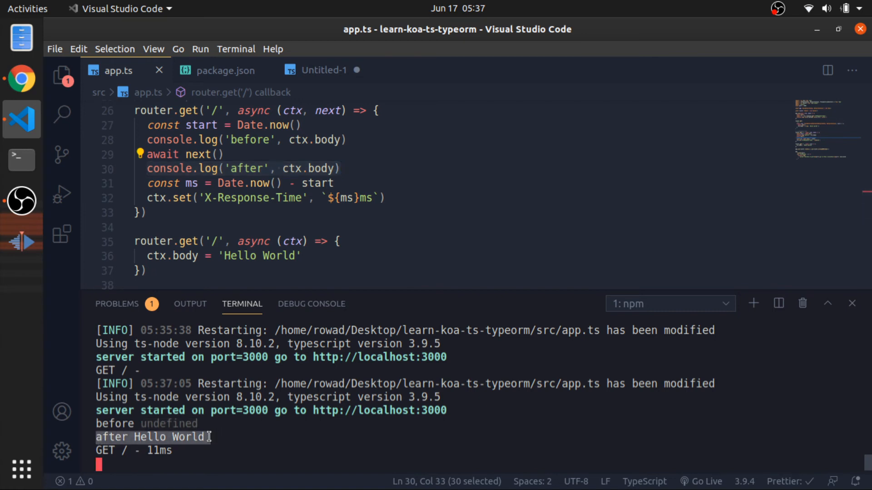
mouse_move(323, 183)
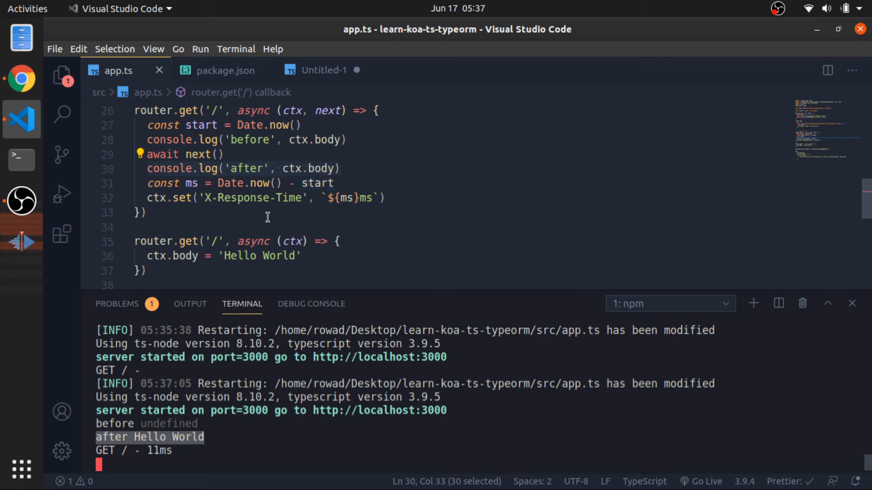
scroll("up", 3)
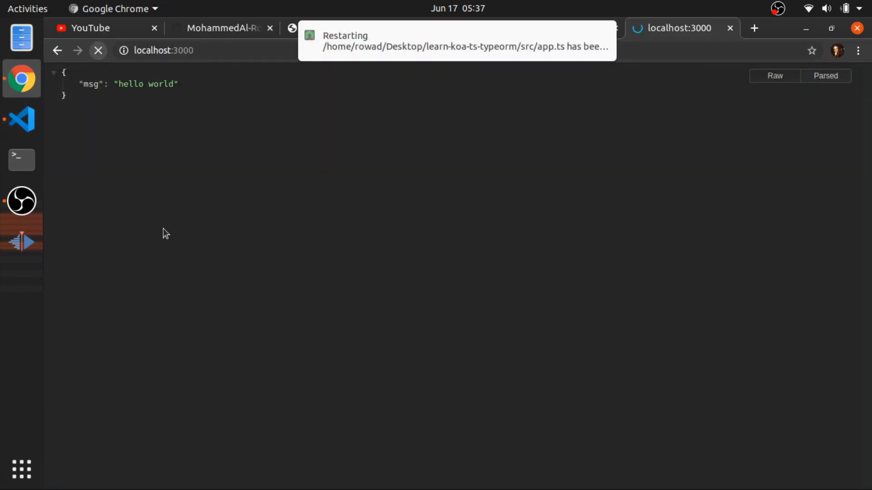
left_click(98, 50)
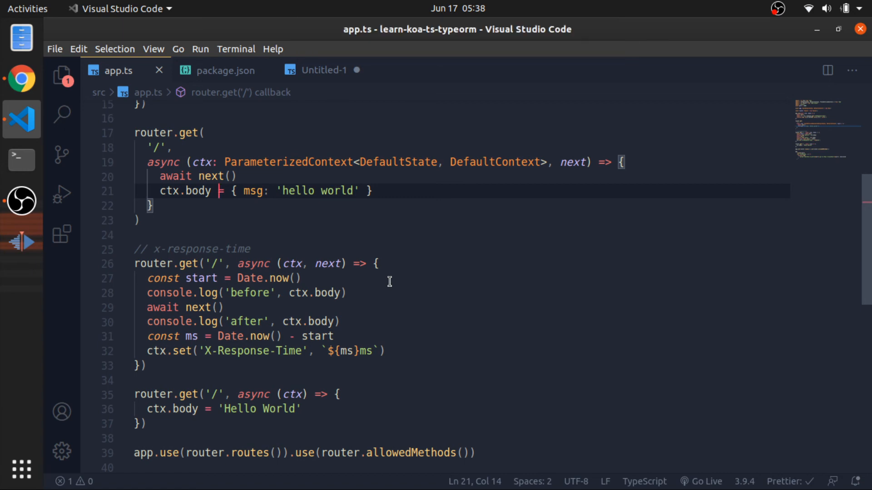
mouse_move(374, 278)
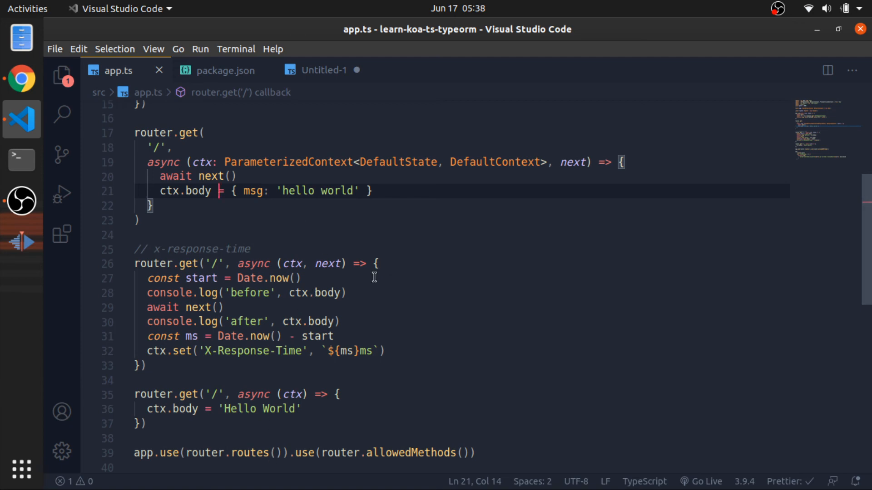
mouse_move(250, 265)
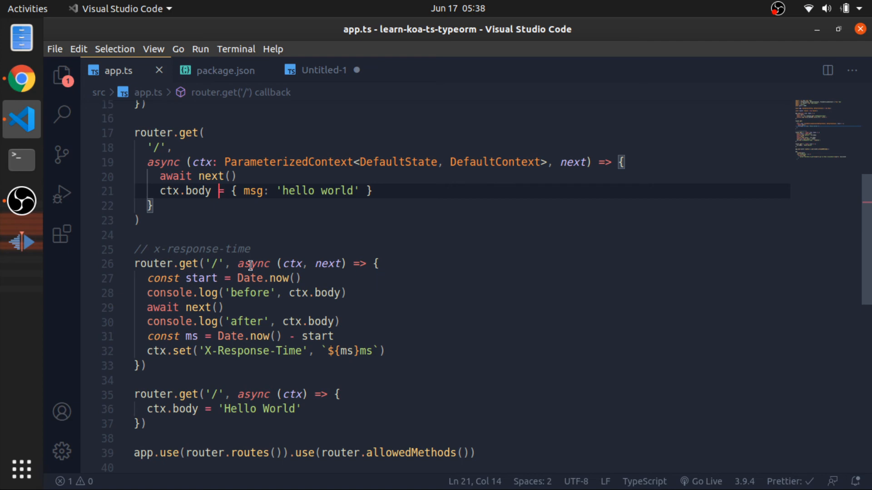
mouse_move(212, 223)
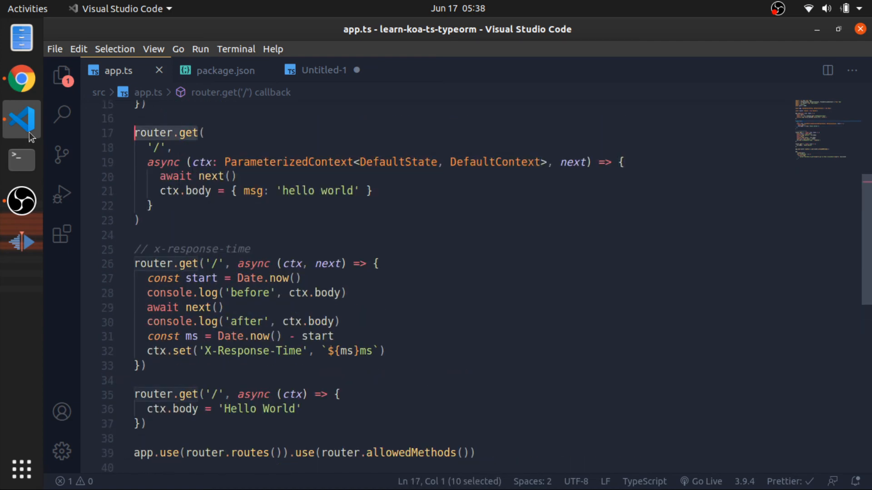
mouse_move(328, 172)
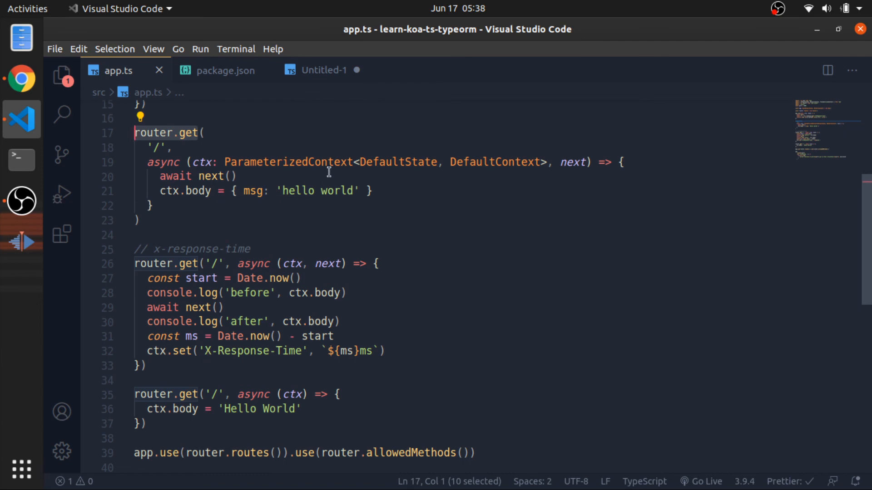
Switch to Chrome, where localhost:3000 now returns plain 'Hello World' text.
left_click(21, 78)
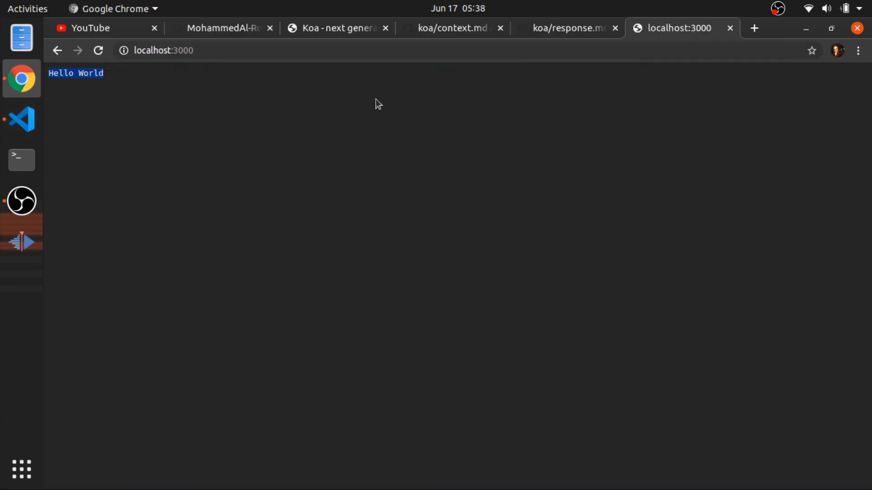
Return to the Koa homepage and reread the Cascading logger and x-response-time example.
left_click(333, 28)
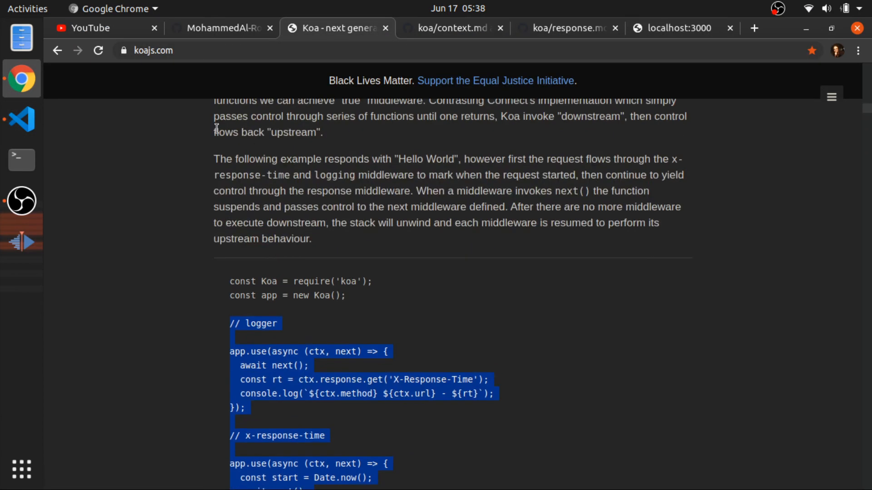
scroll("up", 3)
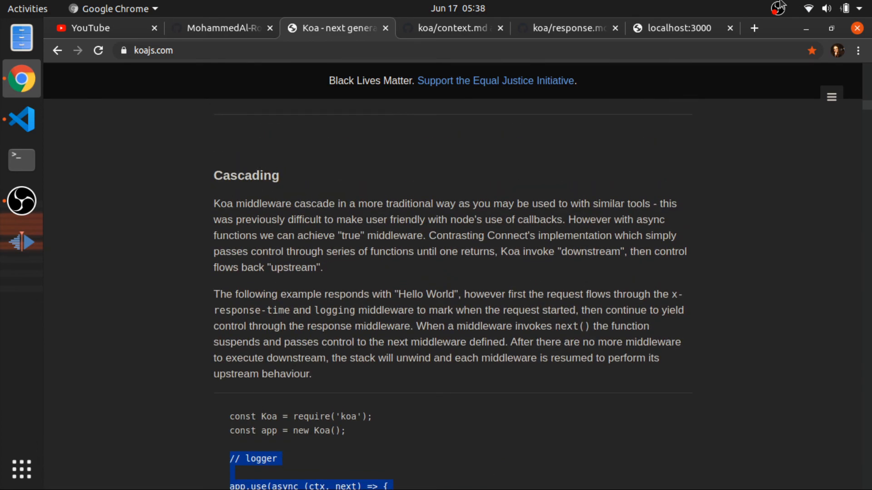
scroll("down", 3)
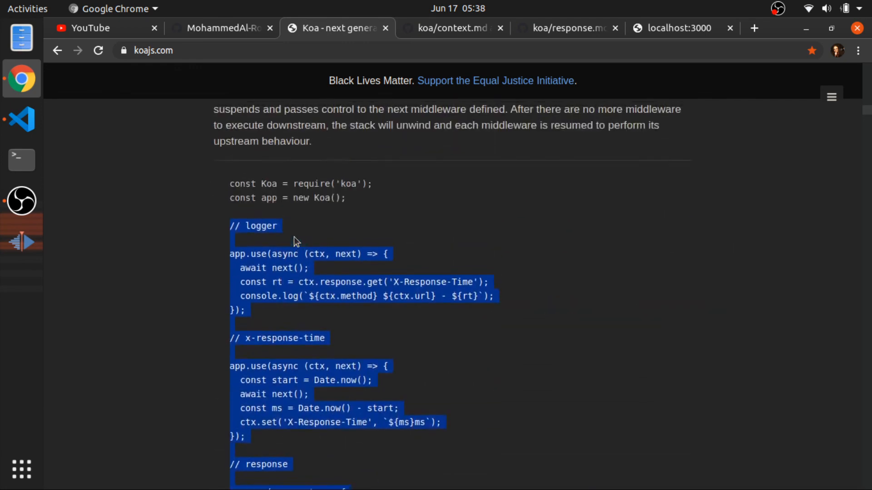
scroll("up", 3)
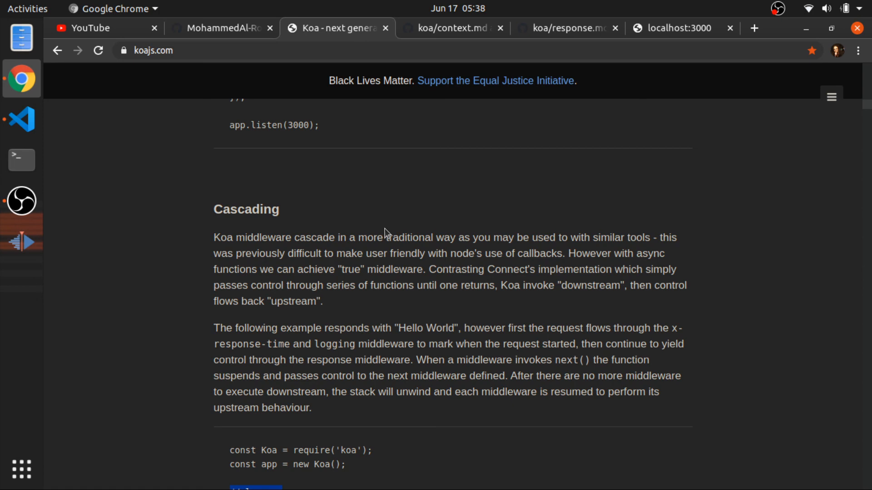
mouse_move(257, 152)
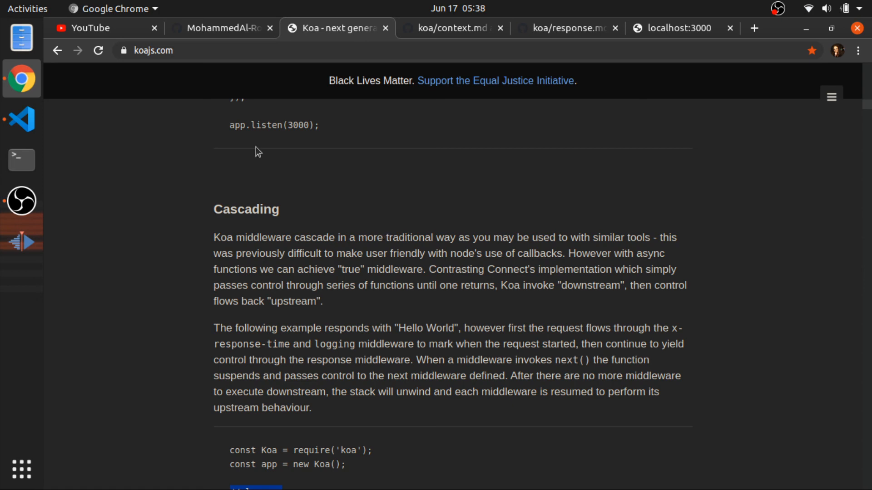